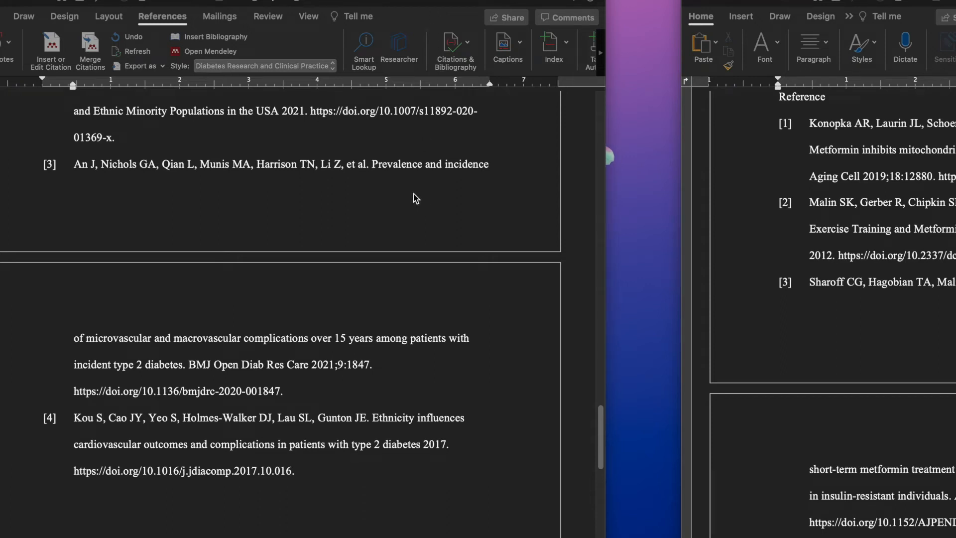
{"action": "mouse_move", "coordinate": [339, 226]}
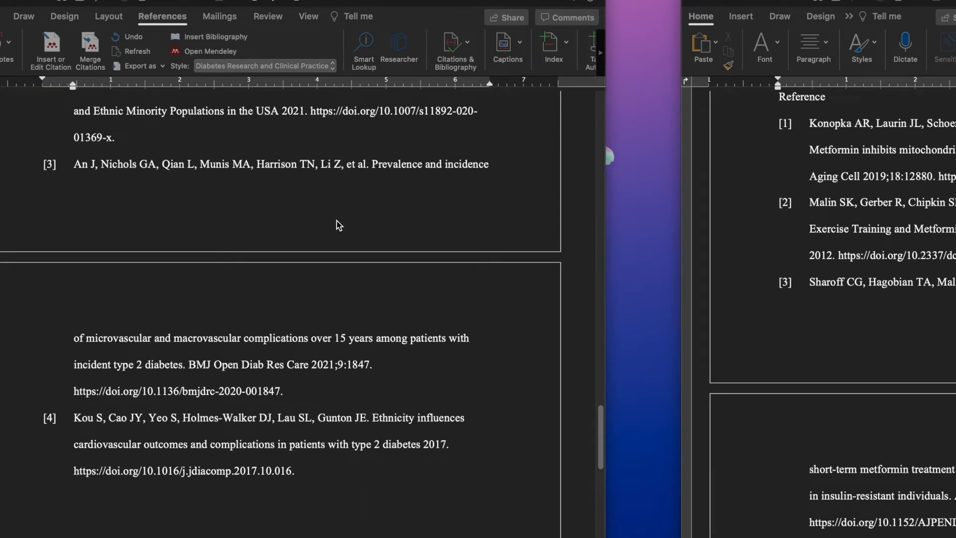
{"action": "mouse_move", "coordinate": [213, 262]}
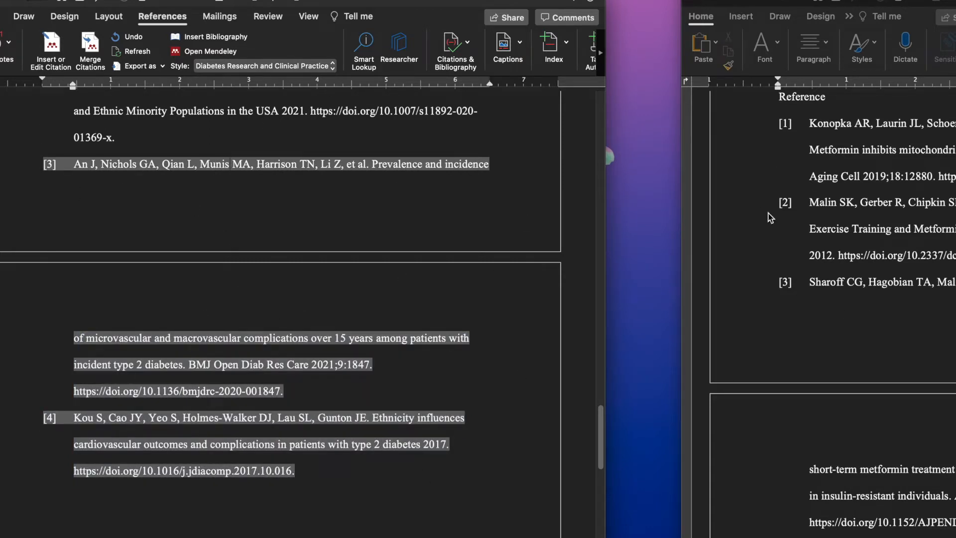
Scroll past the chapter 1 reference list to reach the empty last page.
{"action": "left_click", "coordinate": [230, 165]}
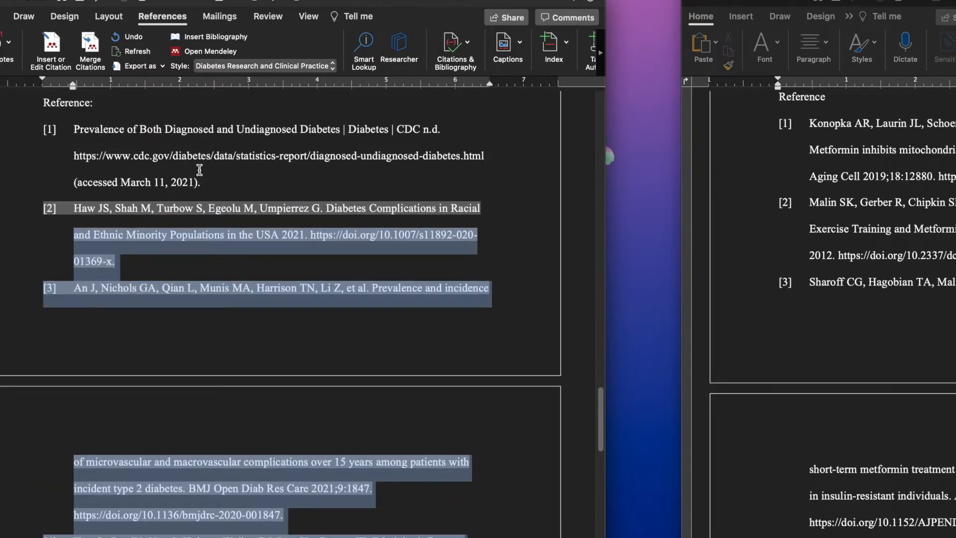
{"action": "scroll", "scroll_direction": "down", "scroll_amount": 3}
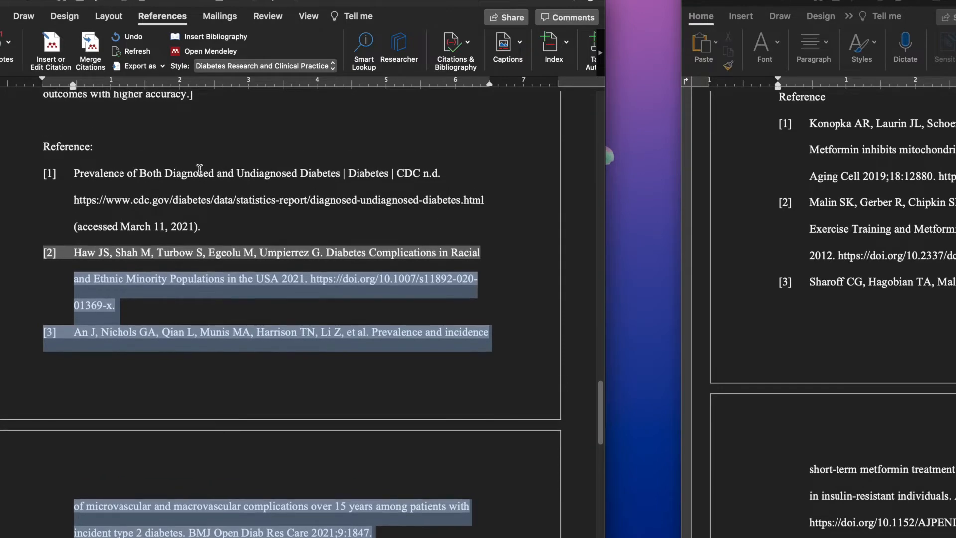
{"action": "scroll", "scroll_direction": "down", "scroll_amount": 3}
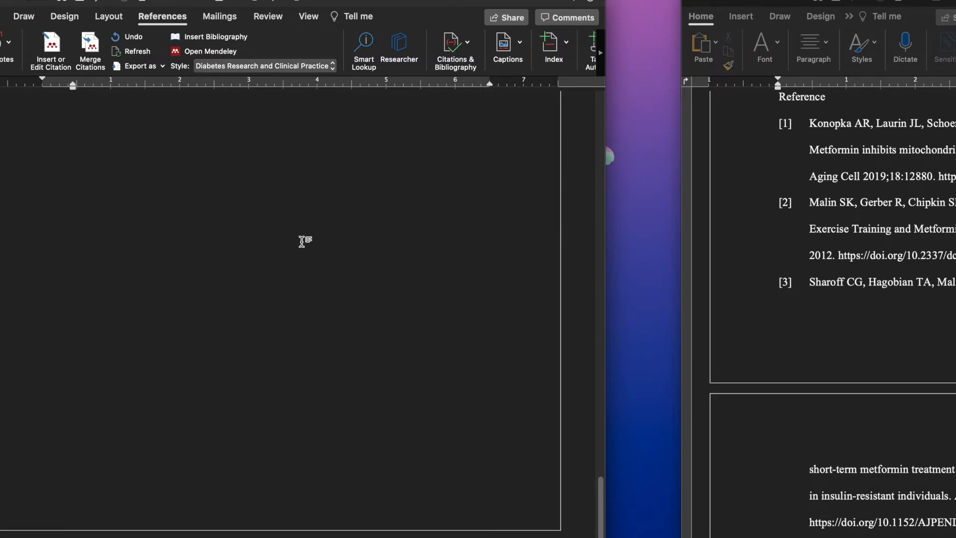
{"action": "mouse_move", "coordinate": [820, 132]}
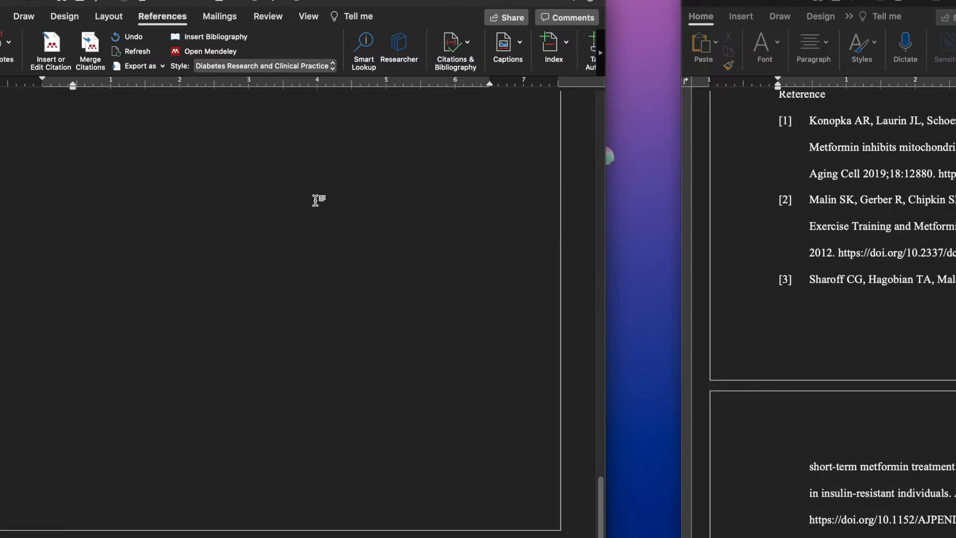
{"action": "mouse_move", "coordinate": [448, 192]}
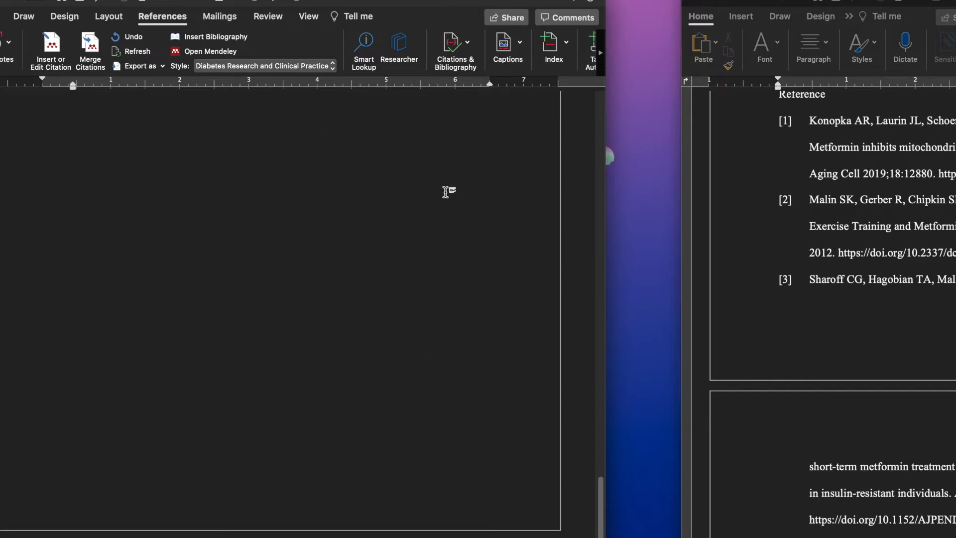
{"action": "mouse_move", "coordinate": [942, 69]}
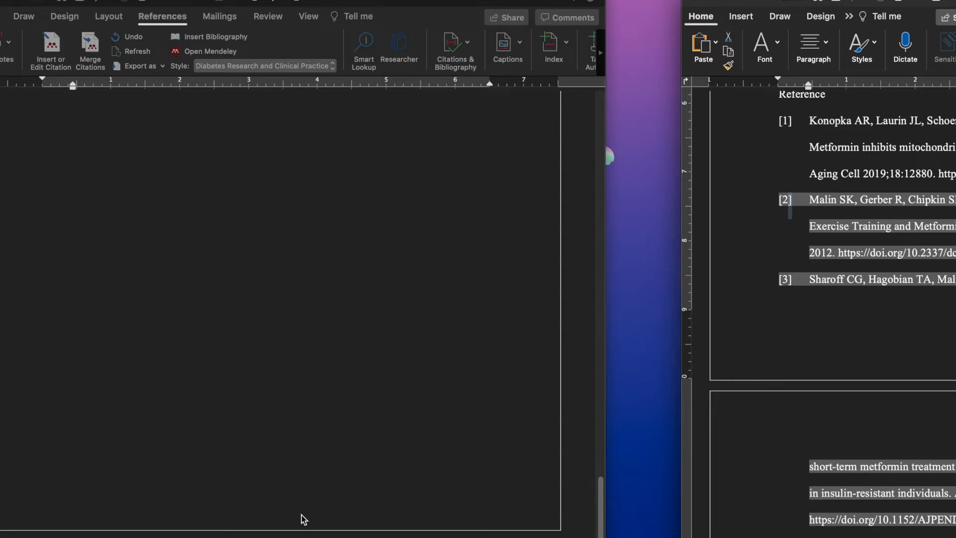
{"action": "mouse_move", "coordinate": [259, 410]}
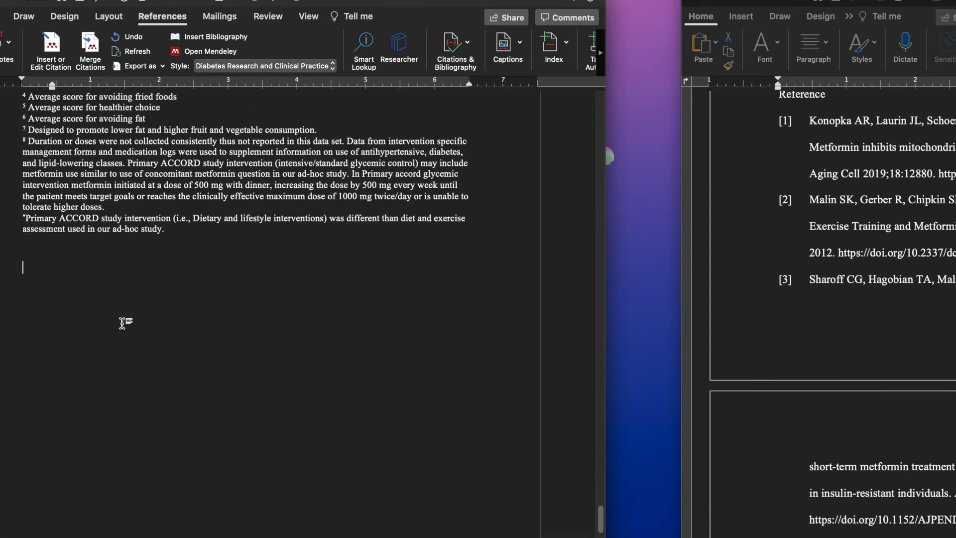
Scroll down to review the chapter 2 metformin references pasted at the end of chapter 1.
{"action": "scroll", "scroll_direction": "down", "scroll_amount": 3}
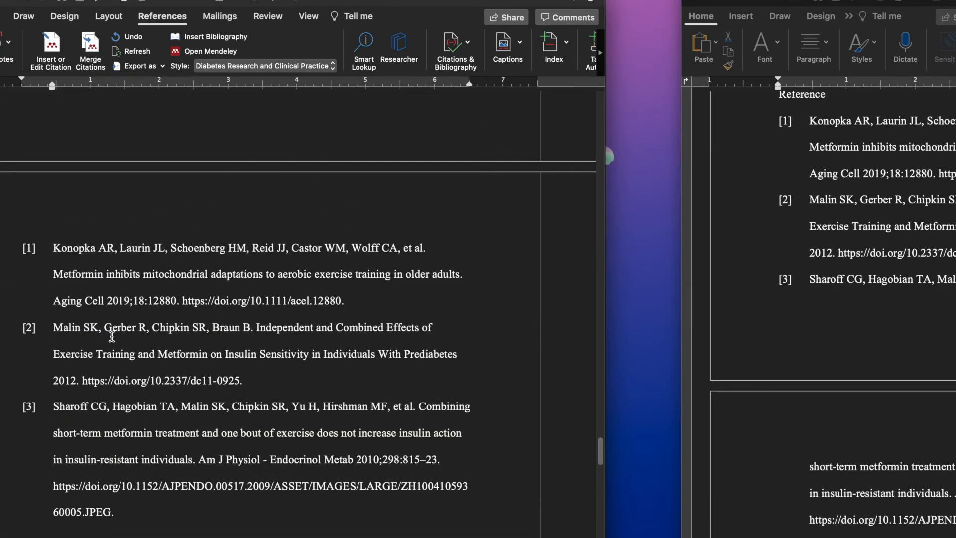
{"action": "left_click_drag", "start_coordinate": [53, 248], "coordinate": [112, 512]}
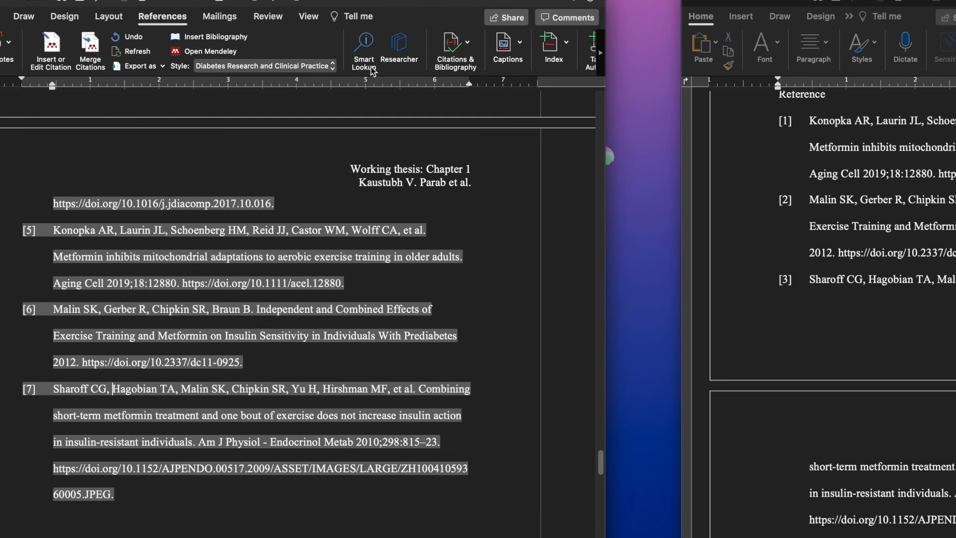
{"action": "mouse_move", "coordinate": [230, 116]}
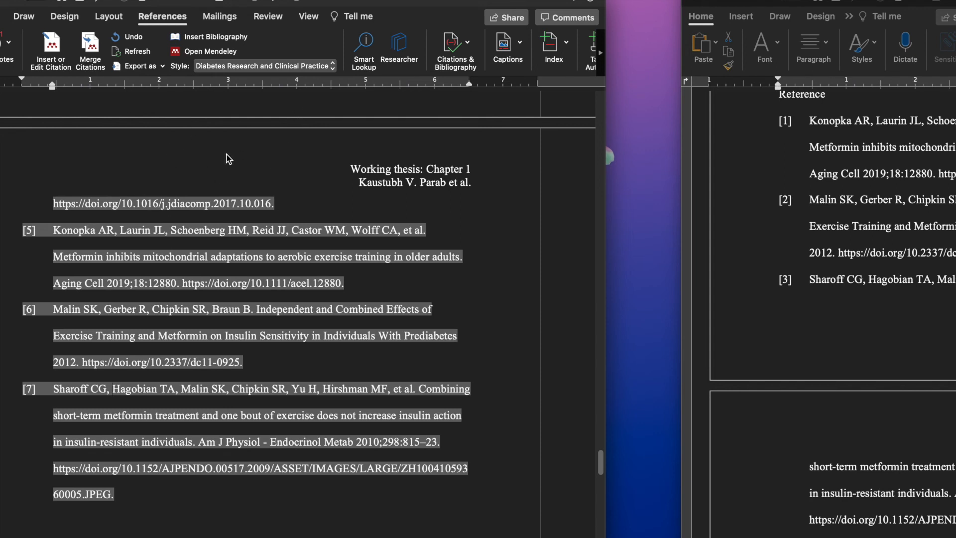
{"action": "mouse_move", "coordinate": [26, 238]}
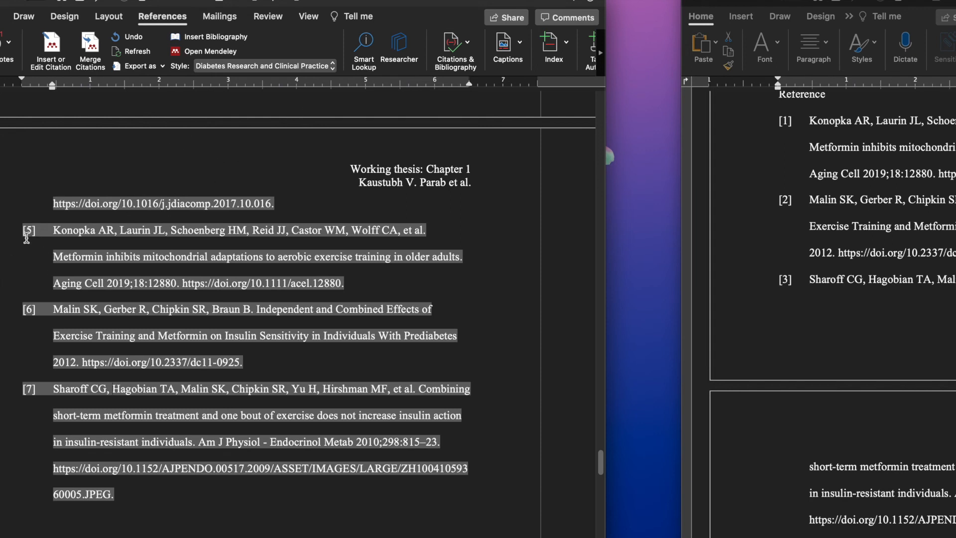
Refresh the Mendeley bibliography so chapter 2 references renumber as [5], [6] and [7].
{"action": "left_click", "coordinate": [113, 388]}
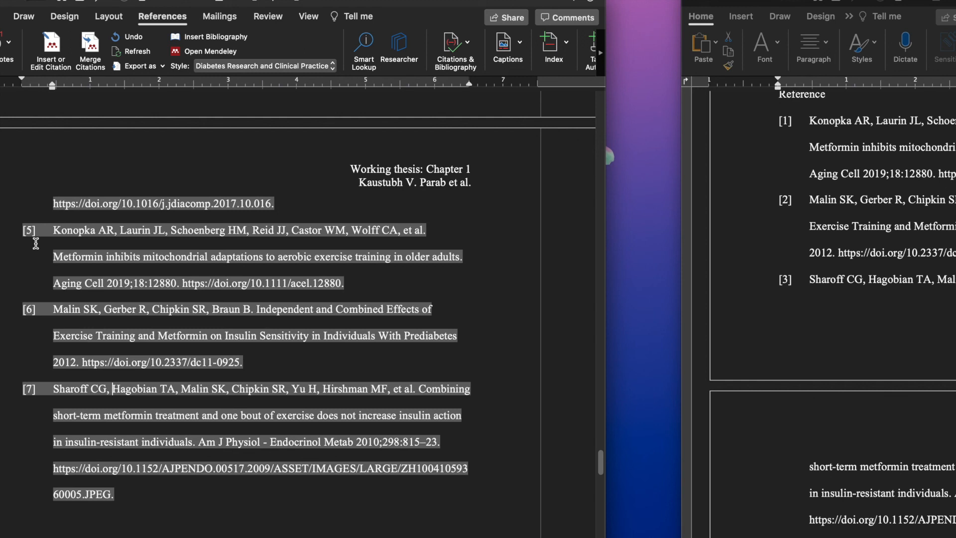